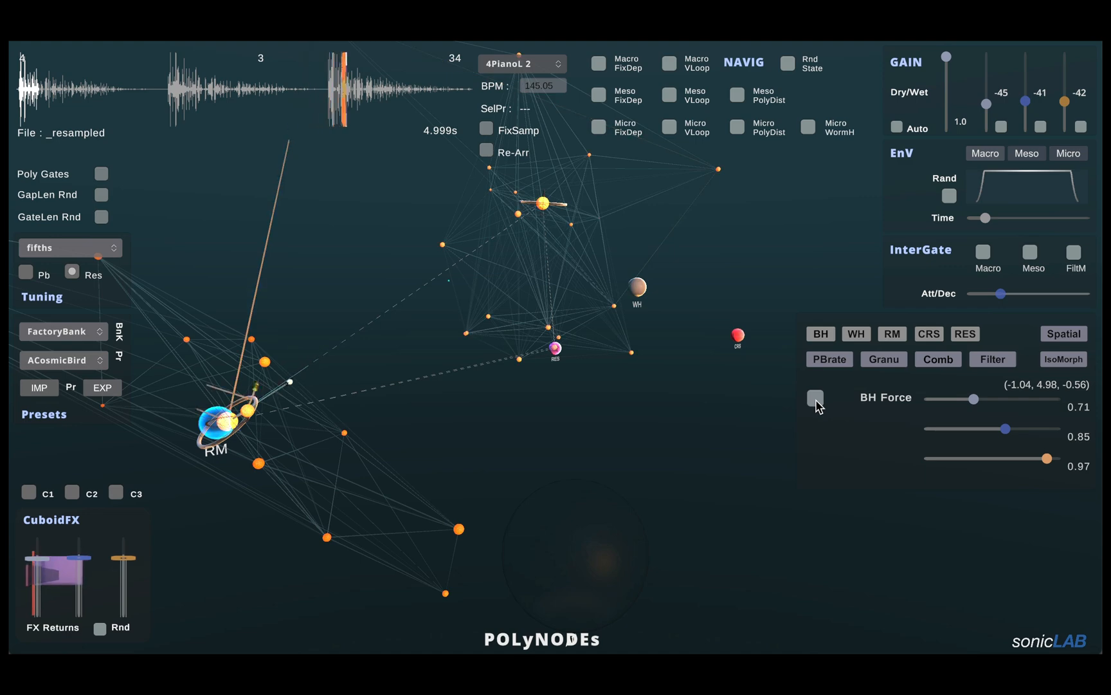
- Enable the BH Force toggle so a black hole spawns, then reposition it among the agents
click(815, 398)
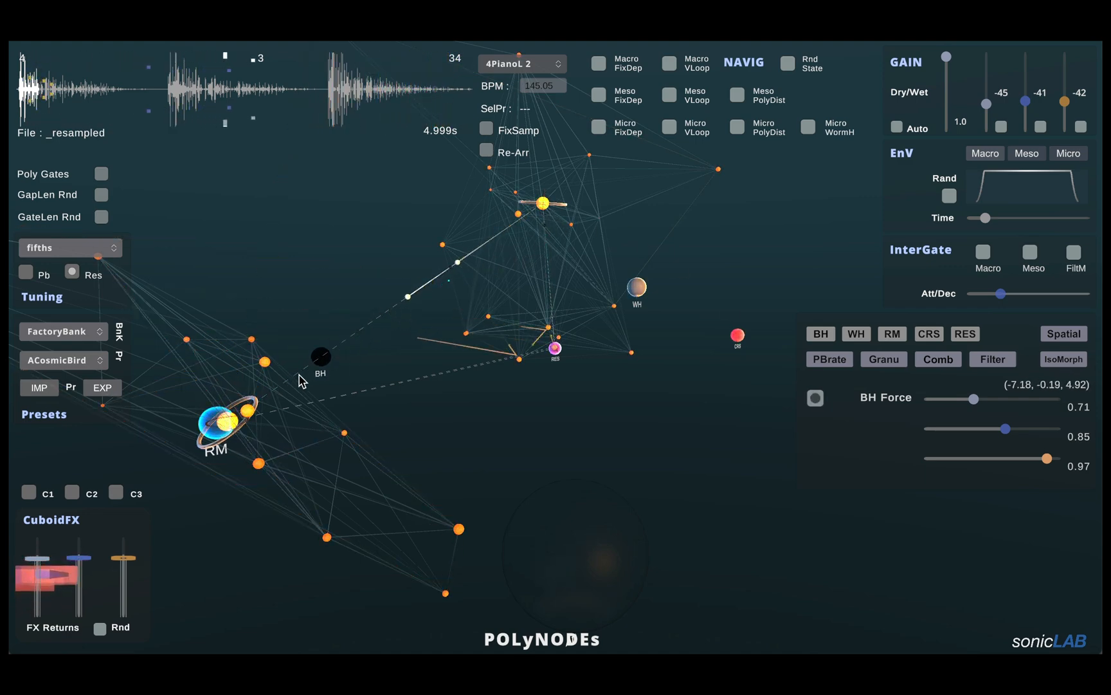
drag(319, 356, 238, 428)
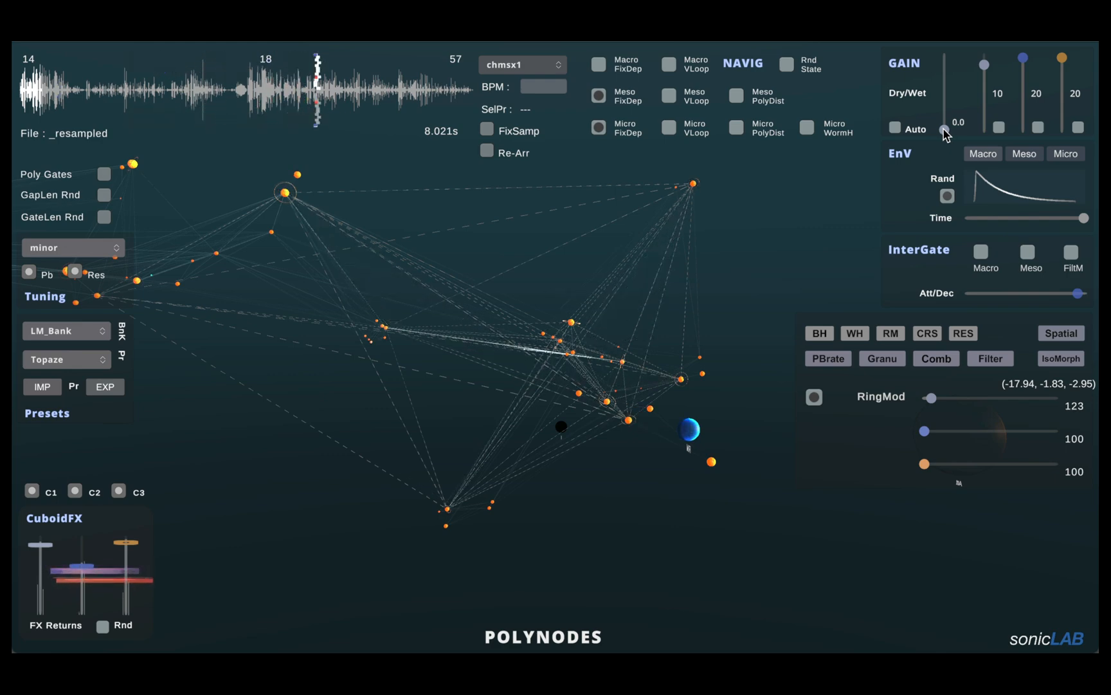
- Raise the ring modulator's Dry/Wet gain from 0.0 to full 1.0 on the Topaze preset
drag(943, 127, 944, 57)
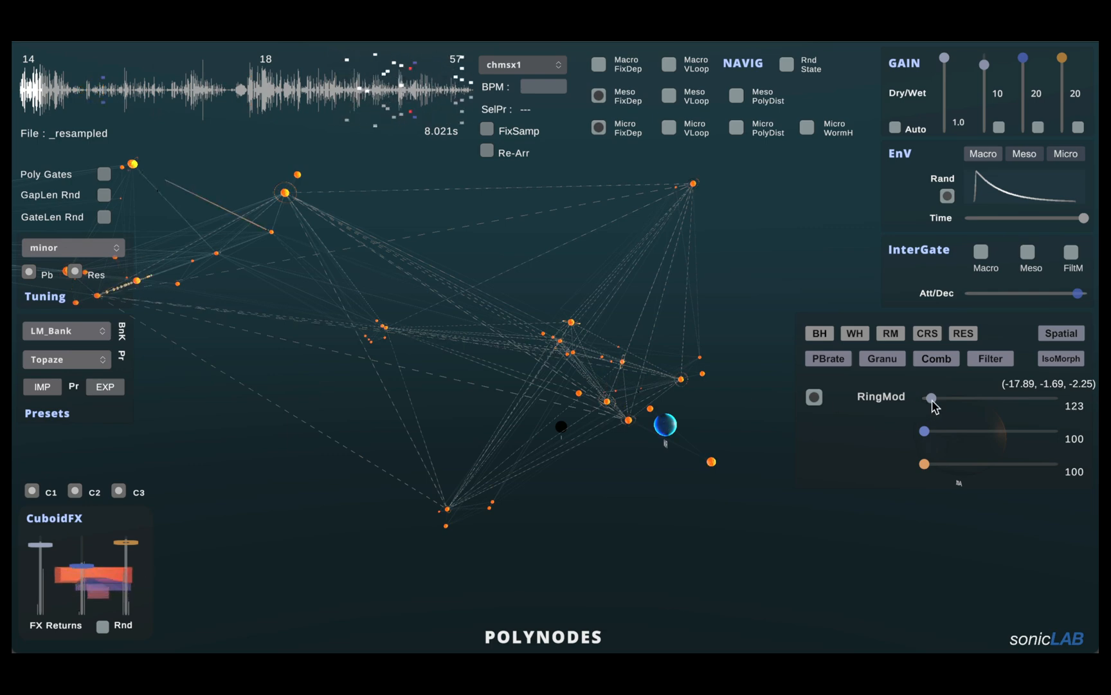
- Raise the RingMod amount from 123 to 268, then nudge it up to 277
drag(932, 397, 970, 398)
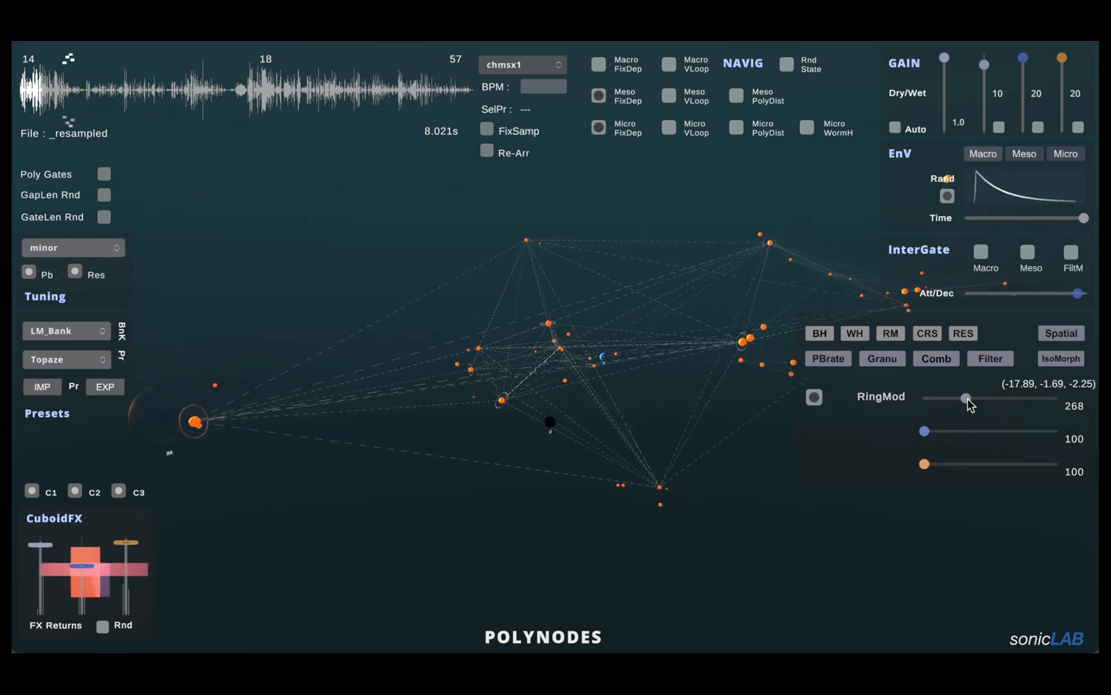
drag(960, 397, 967, 398)
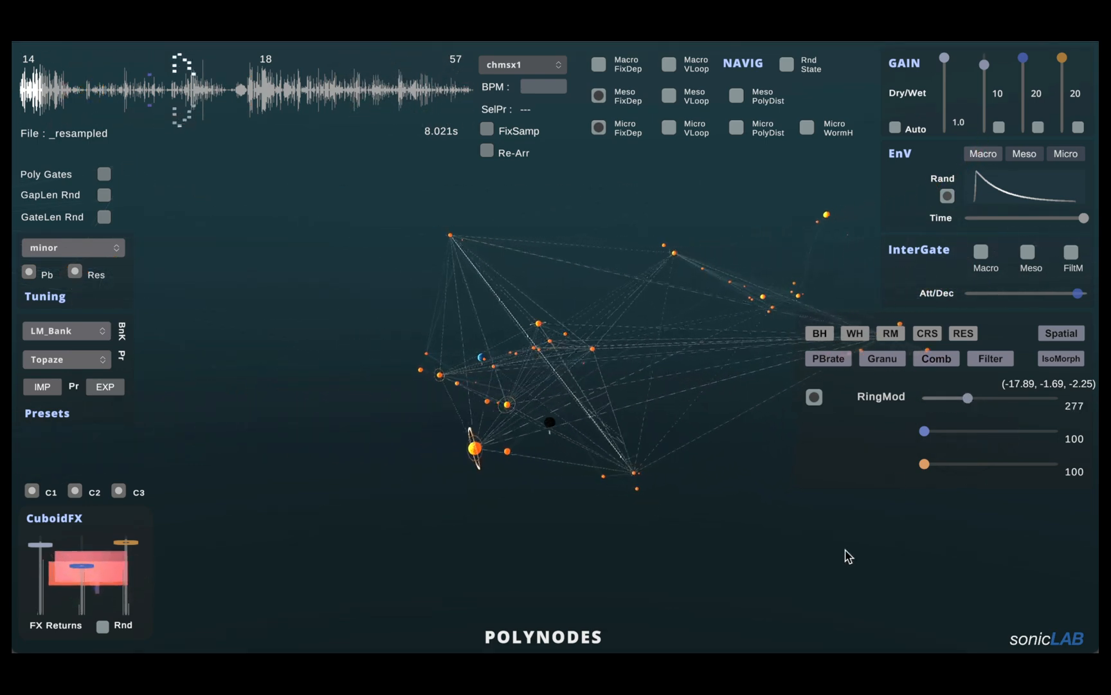